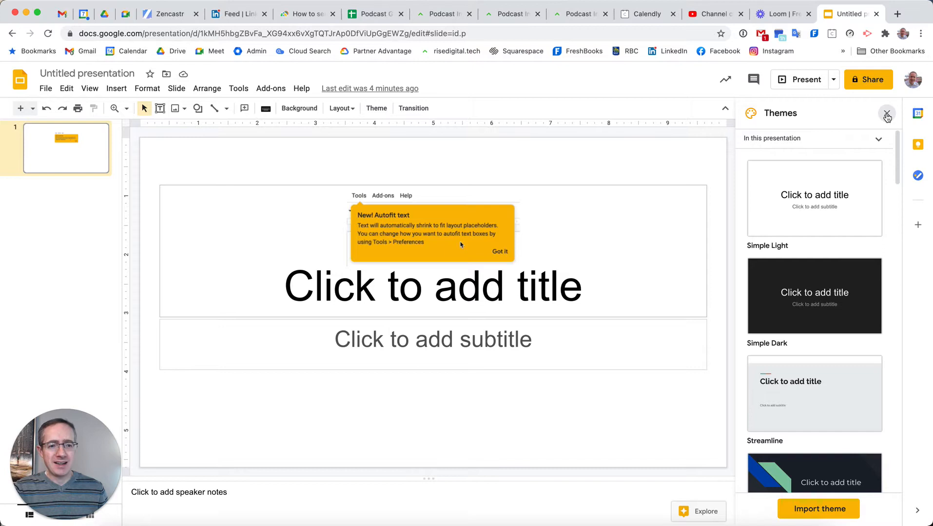
# Close the Themes sidebar and click into the empty 'Click to add subtitle' placeholder
pyautogui.click(887, 114)
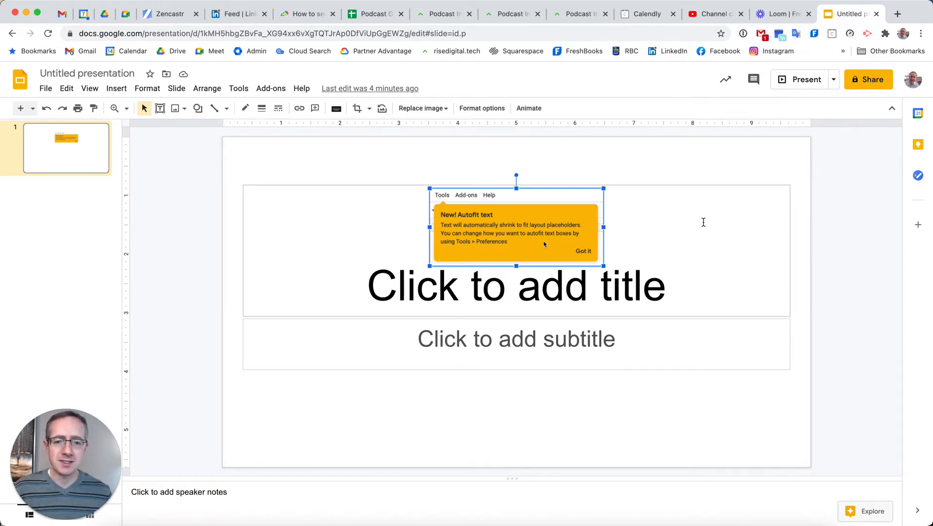
pyautogui.moveTo(618, 214)
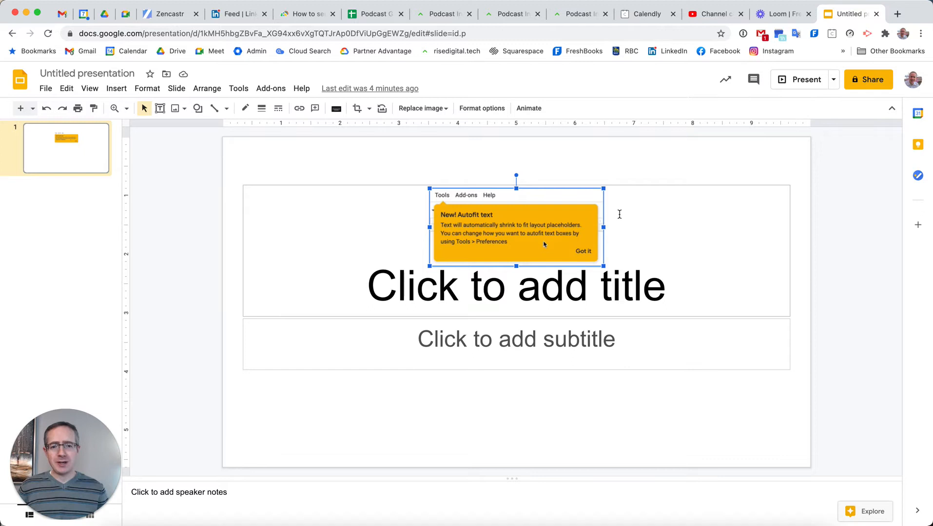
pyautogui.moveTo(553, 340)
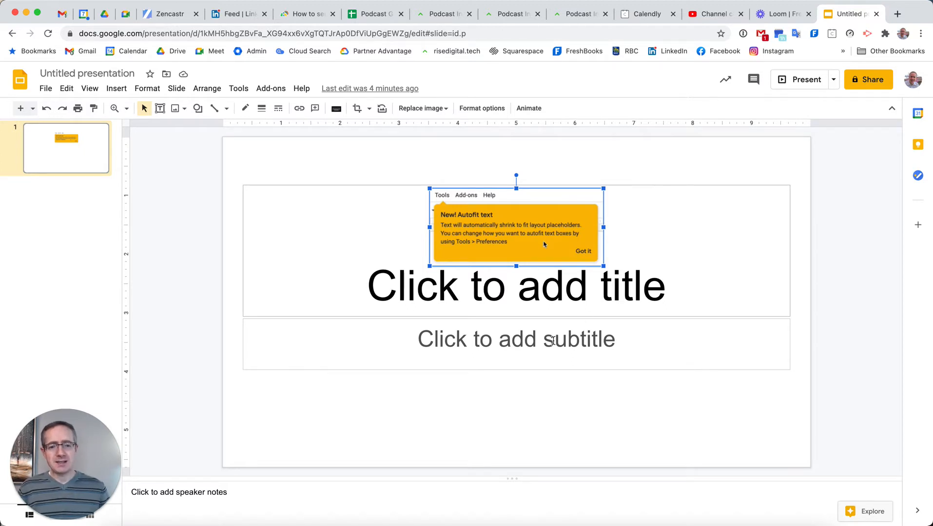
pyautogui.click(516, 339)
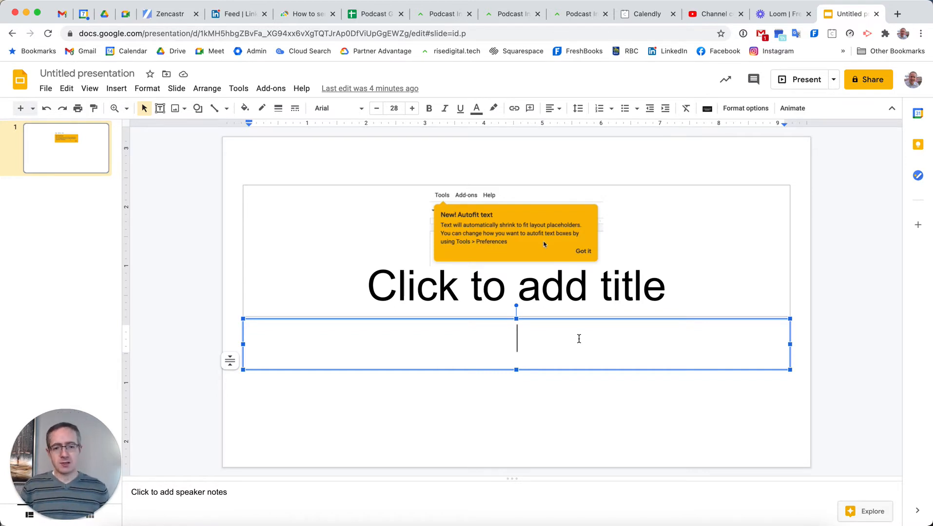
# Type the long autofit explanation into the subtitle so its text auto-shrinks to fit
pyautogui.write('This is wh')
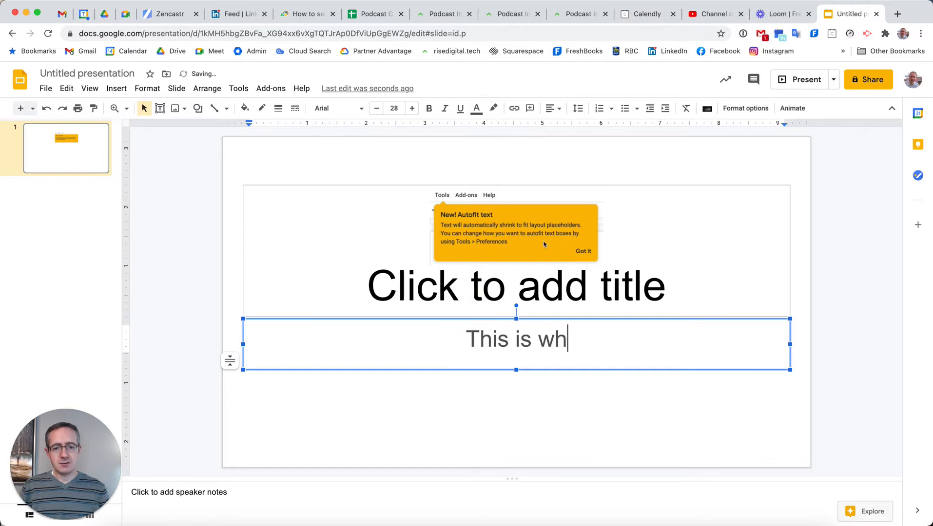
pyautogui.write('at it looks like when I type too much text to fit inside')
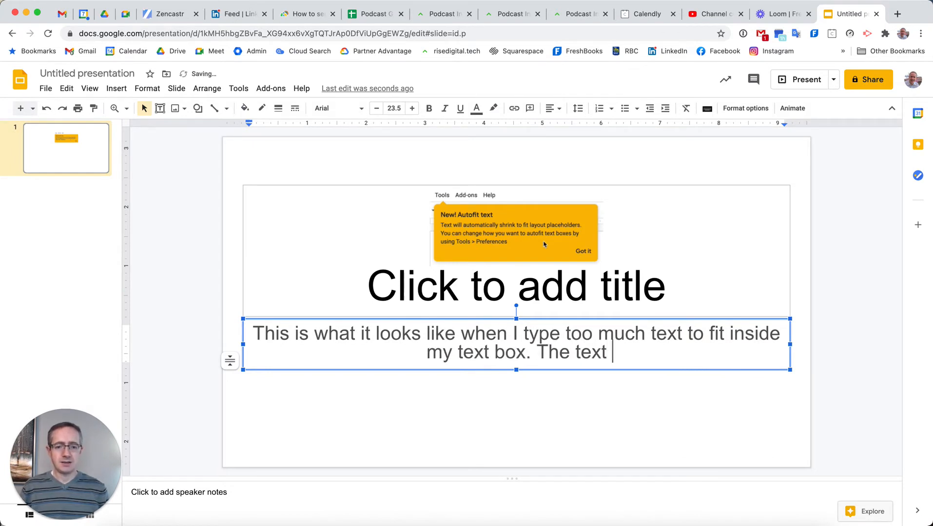
pyautogui.write('size will automatically shrink to fit all the text')
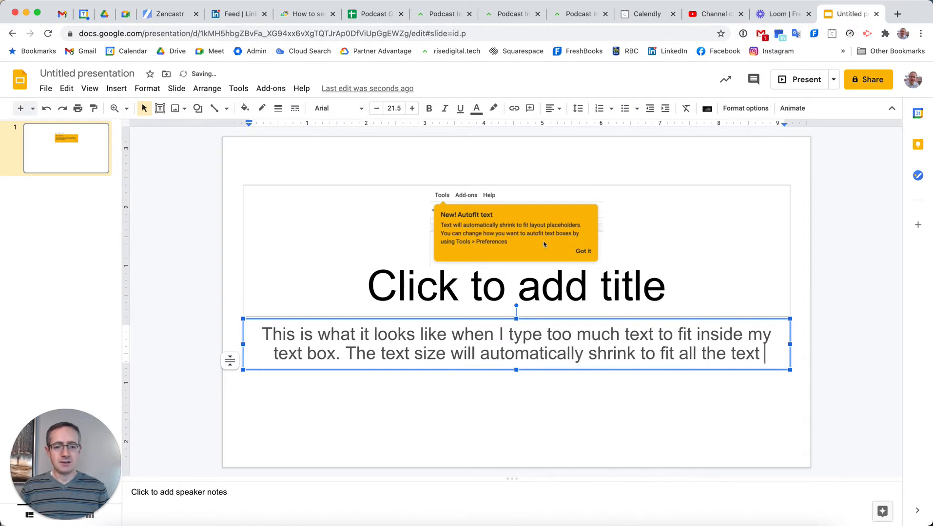
pyautogui.write("I'm typing.")
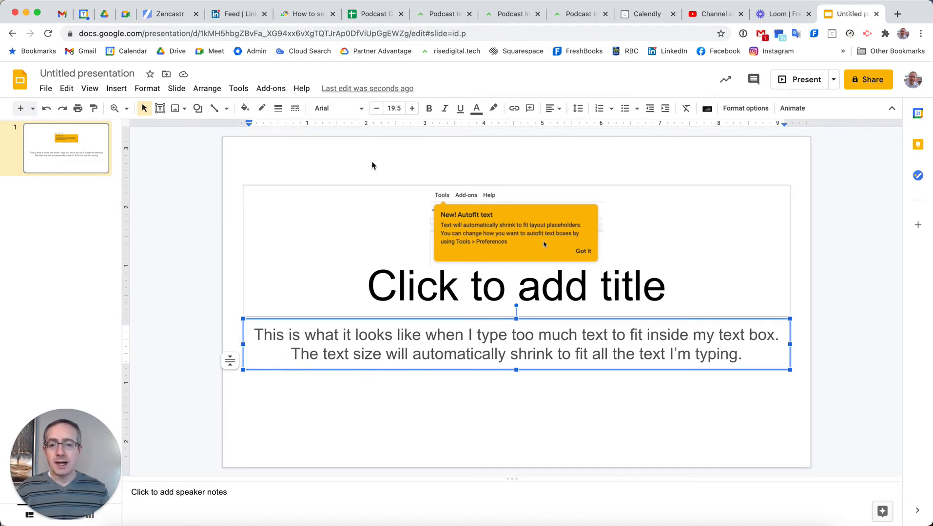
pyautogui.click(238, 88)
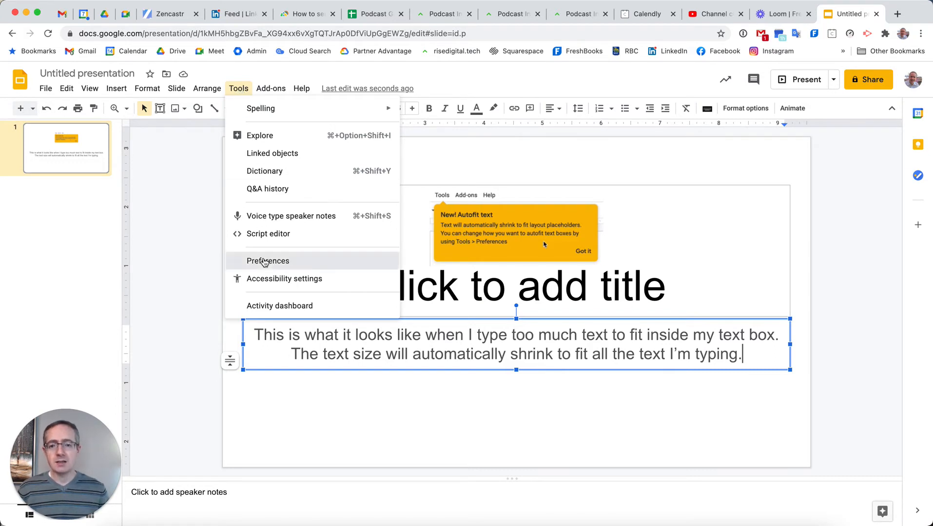
# Open Preferences, enable 'Use custom autofit preferences', and show the theme placeholder autofit options
pyautogui.click(267, 261)
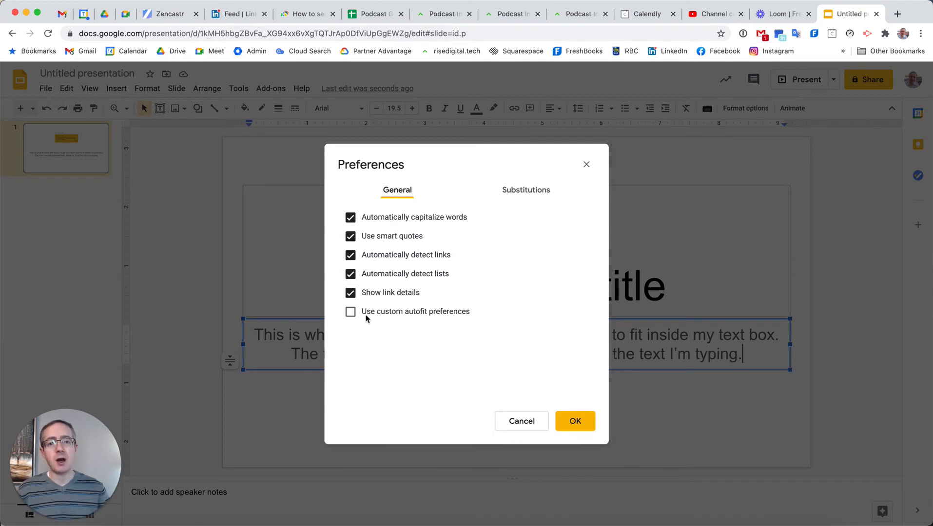
pyautogui.click(350, 311)
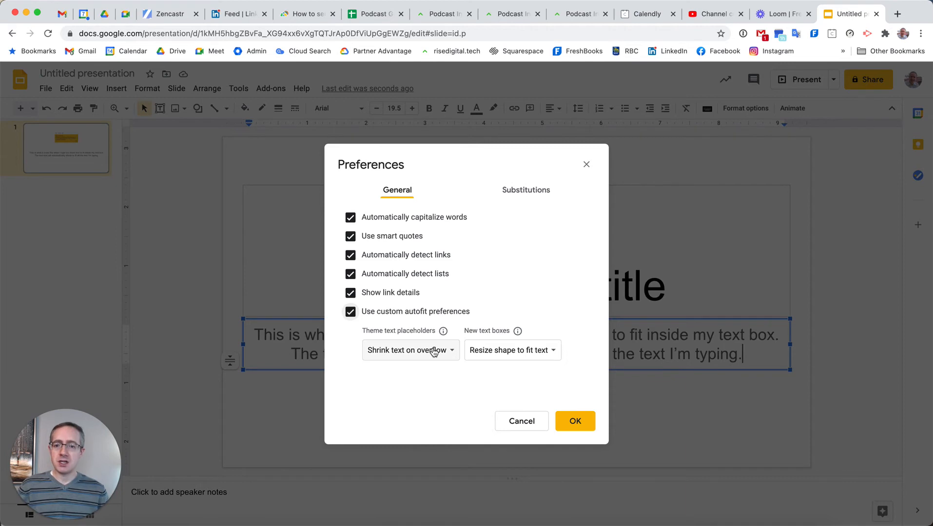
pyautogui.click(410, 350)
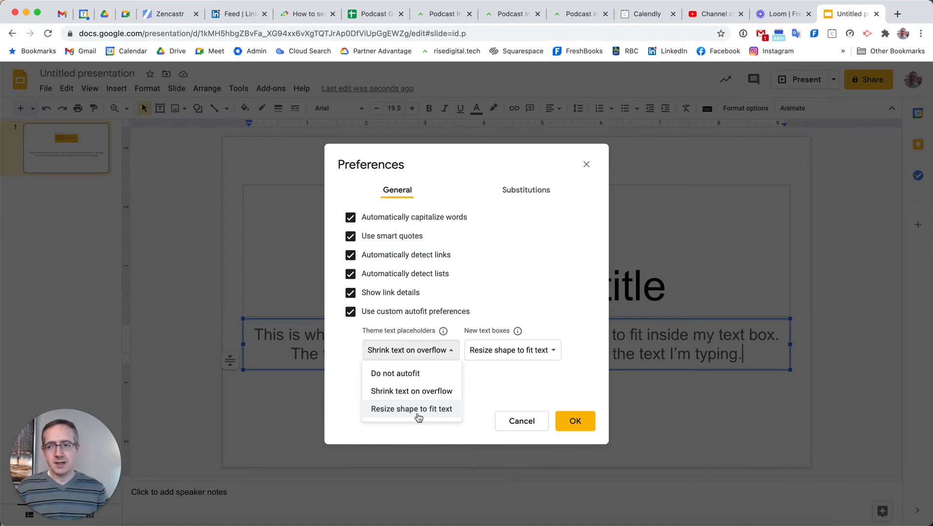
pyautogui.moveTo(411, 391)
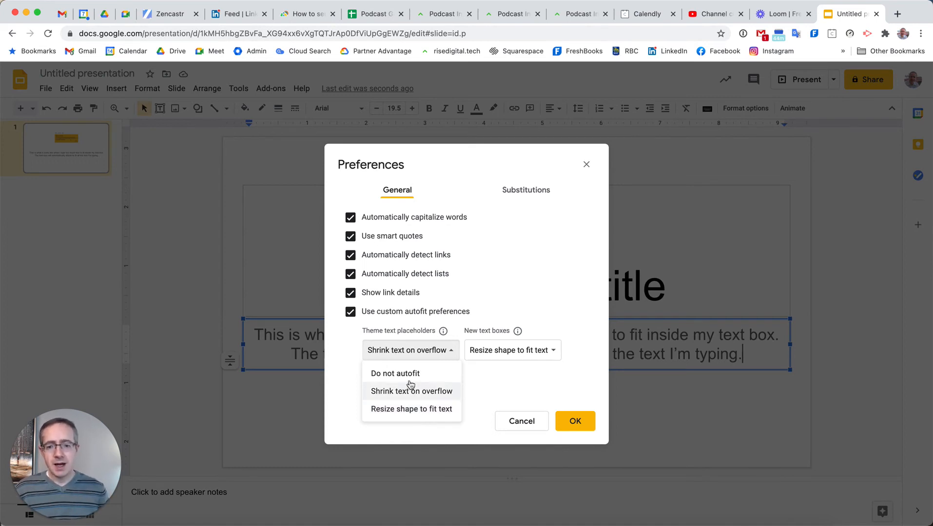
pyautogui.moveTo(411, 373)
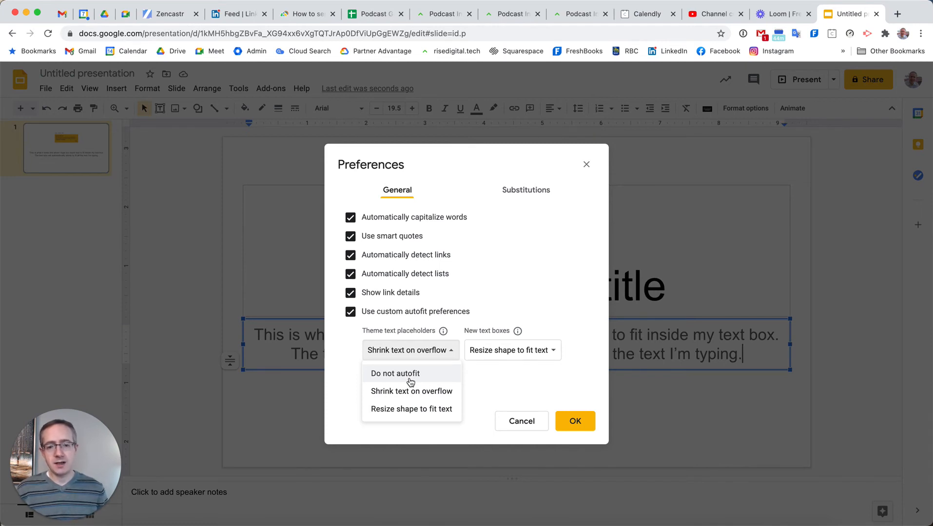
# Keep shrink-on-overflow and resize-to-fit settings, untick custom autofit, and close Preferences
pyautogui.click(512, 350)
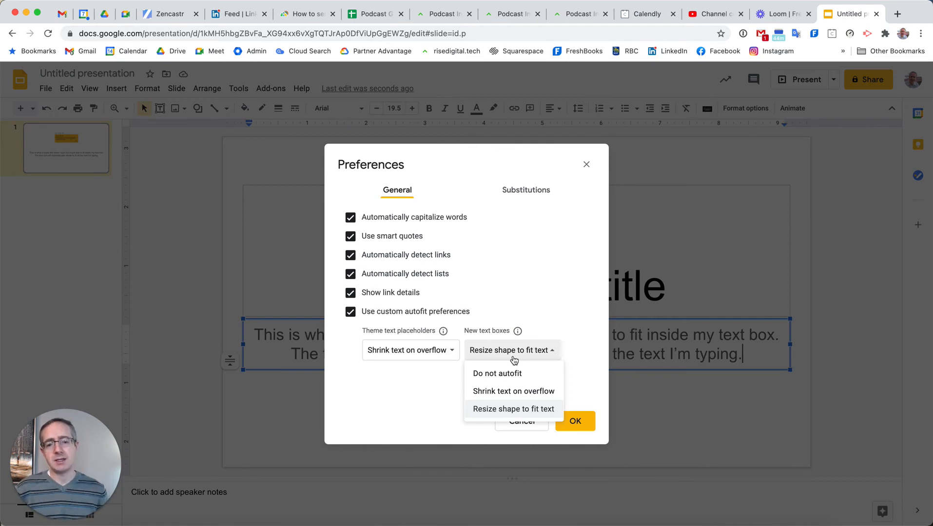
pyautogui.click(513, 409)
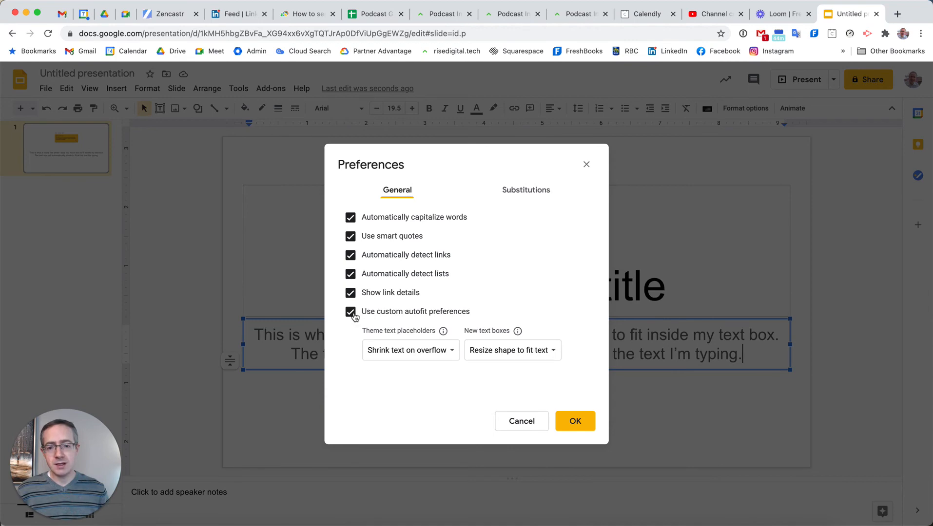
pyautogui.click(349, 311)
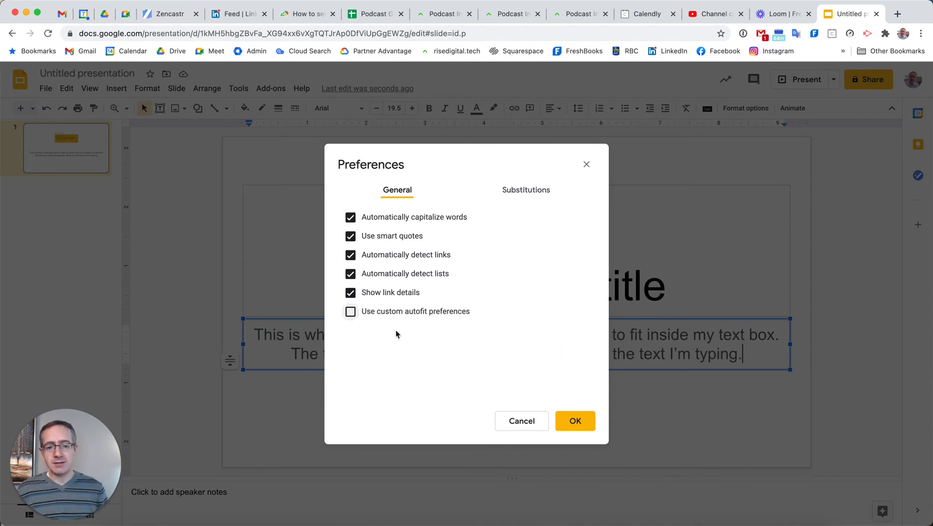
pyautogui.click(574, 421)
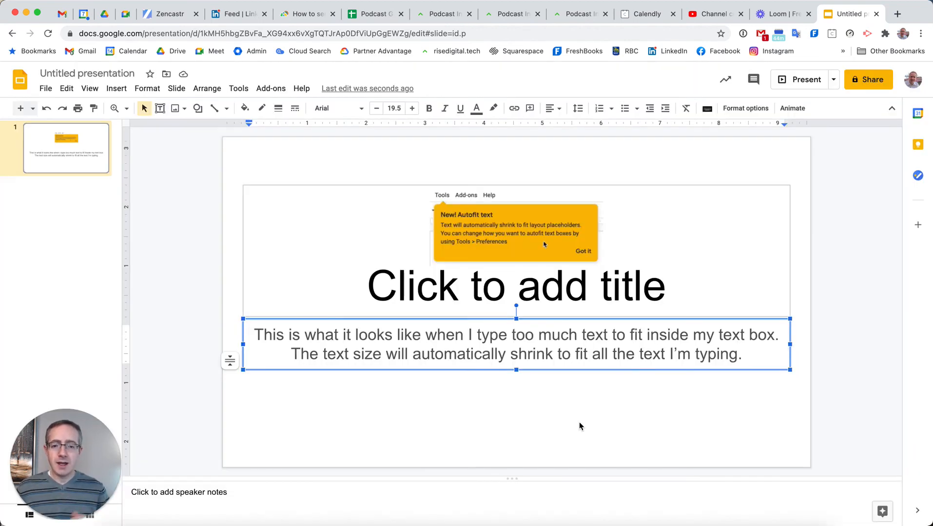